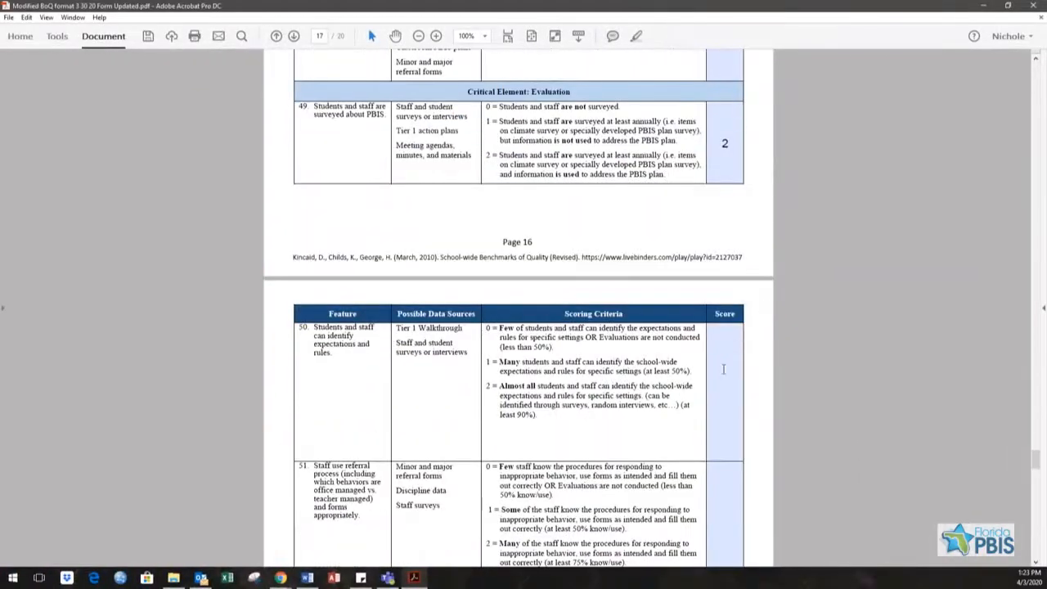
Scroll to page 17 and give item 50 a score of 2 in the PDF form.
{"action": "scroll", "scroll_direction": "down", "scroll_amount": 3}
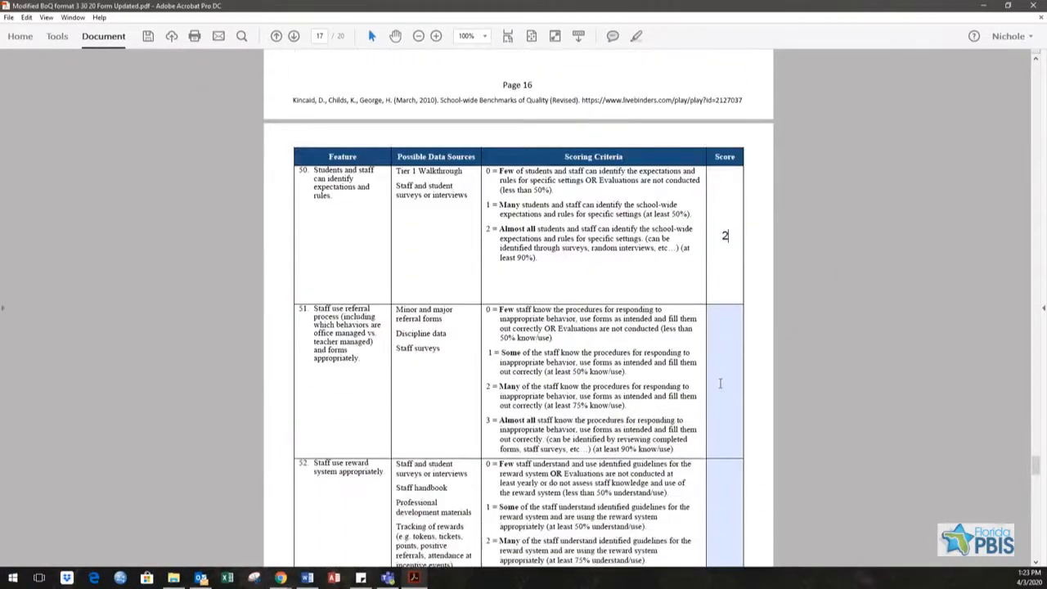
{"action": "scroll", "scroll_direction": "down", "scroll_amount": 3}
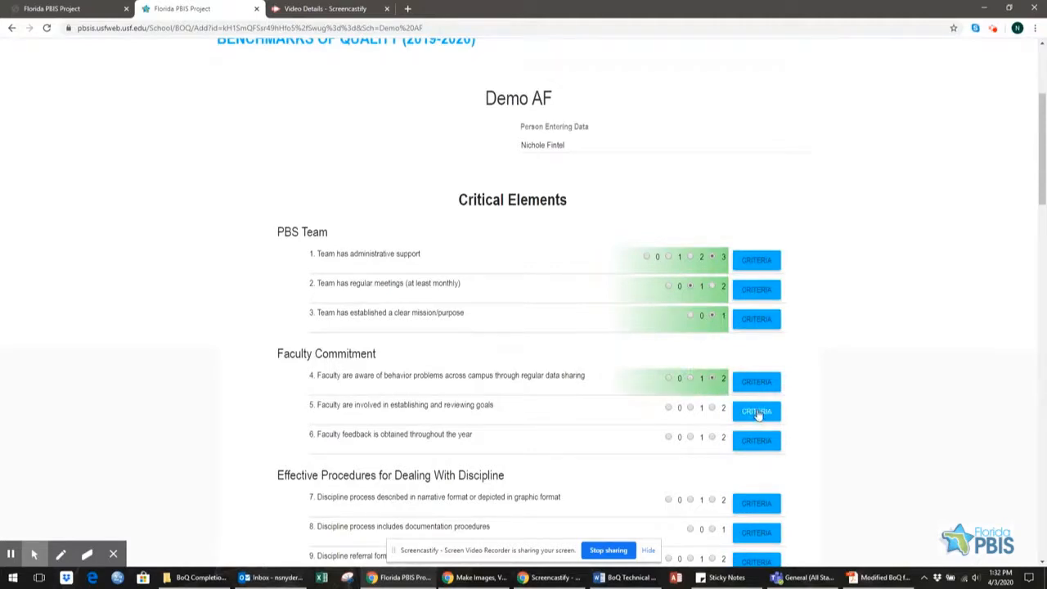
{"action": "left_click", "coordinate": [756, 410]}
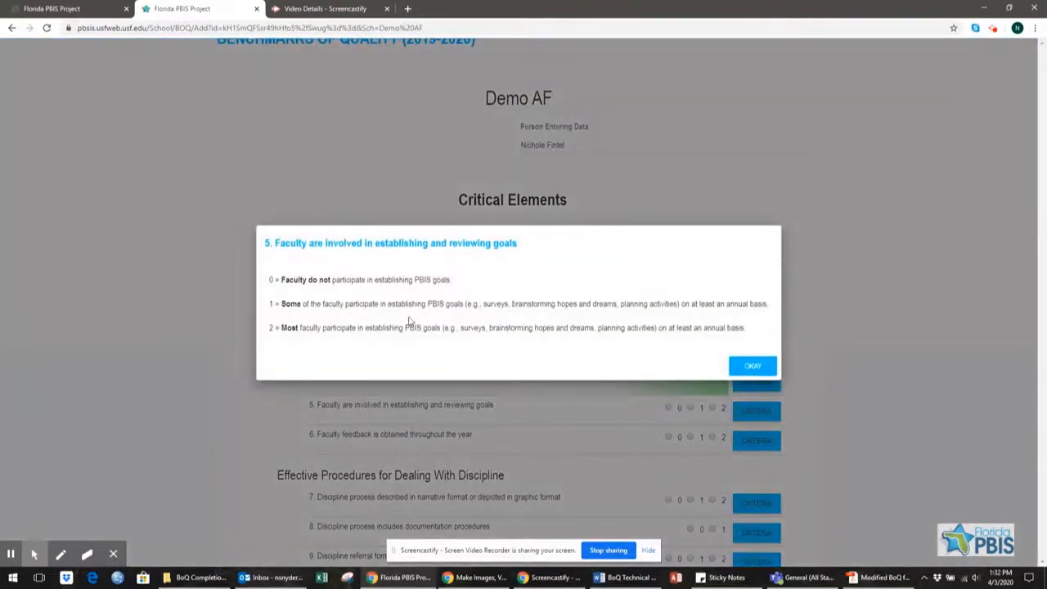
{"action": "left_click", "coordinate": [752, 366]}
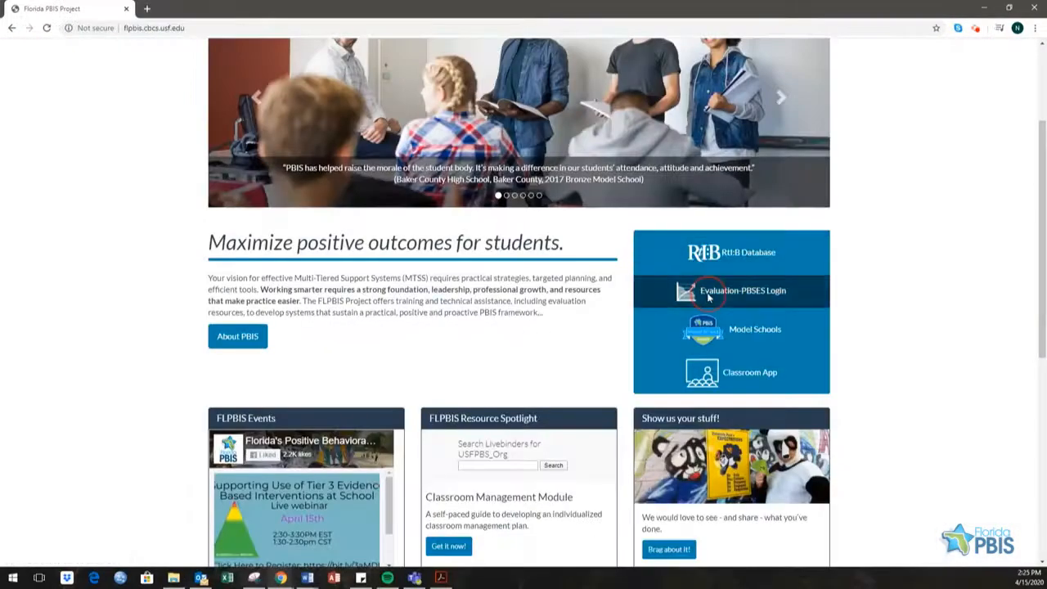
Log in through Evaluation-PBSES Login with the school credentials and School access type.
{"action": "left_click", "coordinate": [729, 291]}
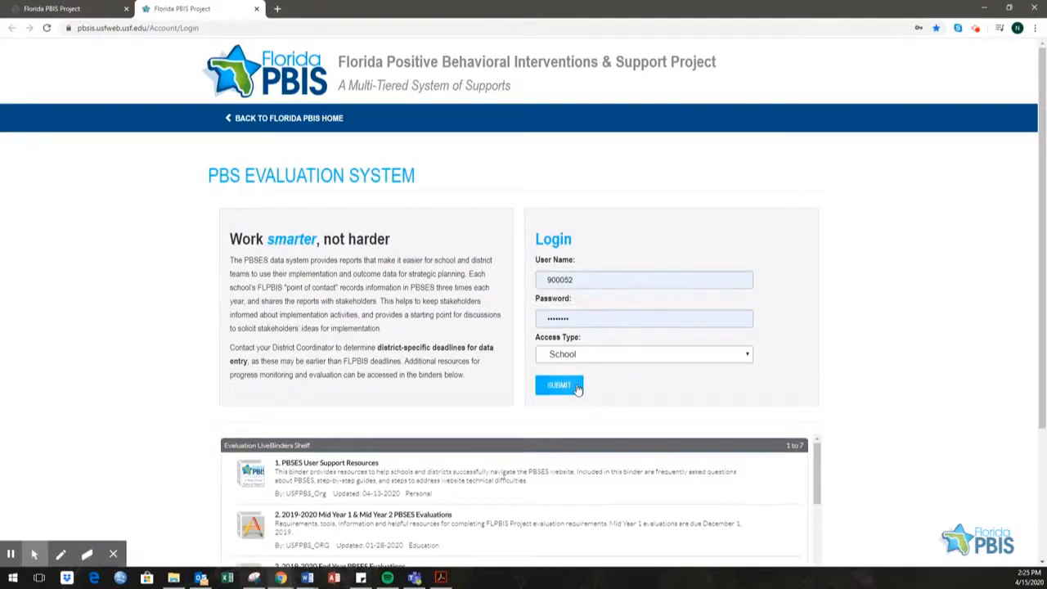
{"action": "left_click", "coordinate": [560, 385]}
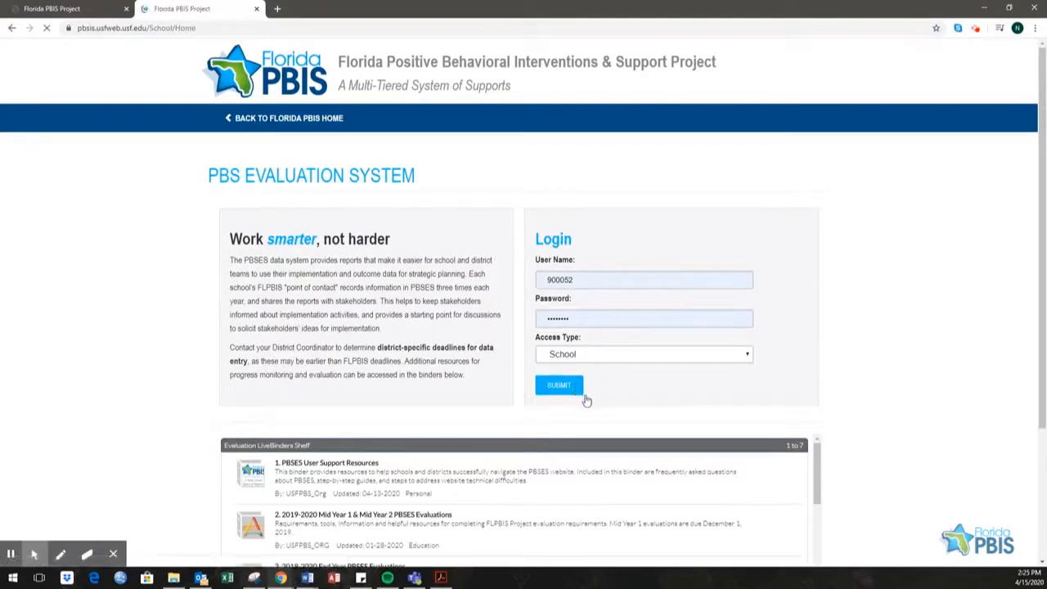
{"action": "left_click", "coordinate": [560, 384]}
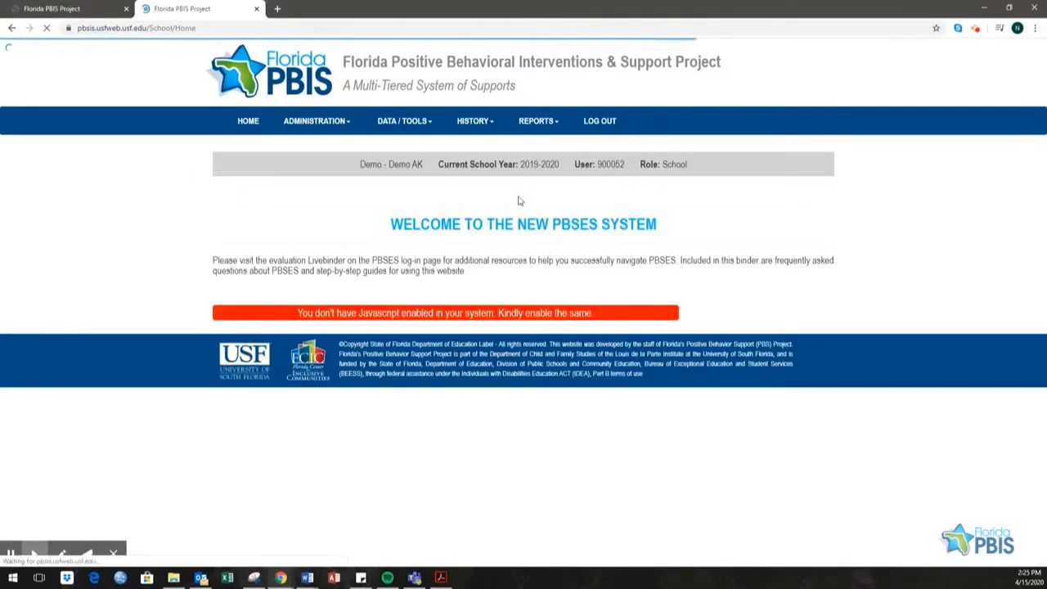
From School Data, start the pending Benchmarks of Quality submission for Demo AK.
{"action": "left_click", "coordinate": [403, 121]}
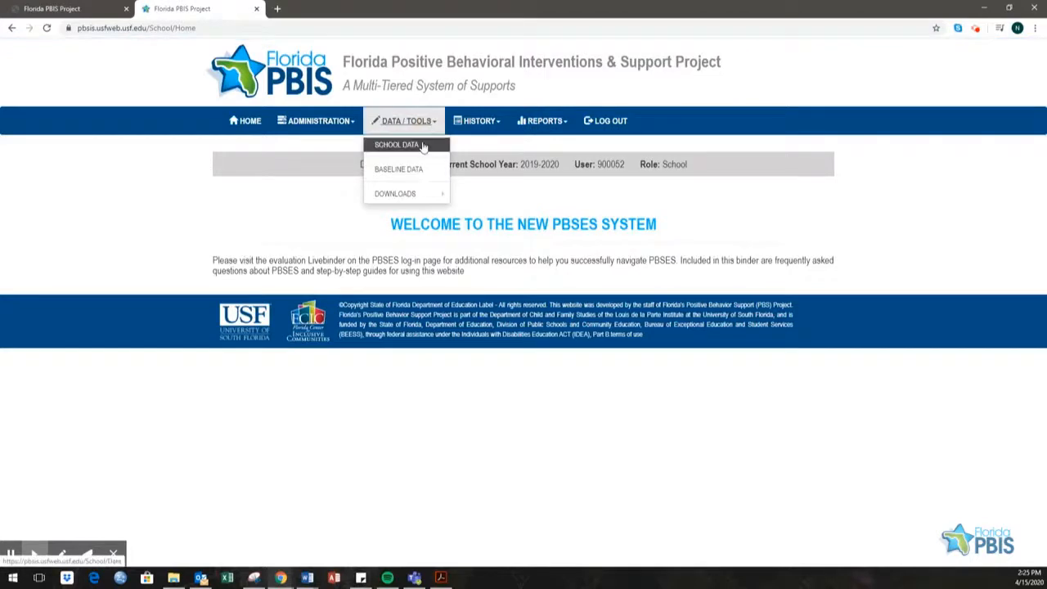
{"action": "left_click", "coordinate": [396, 144]}
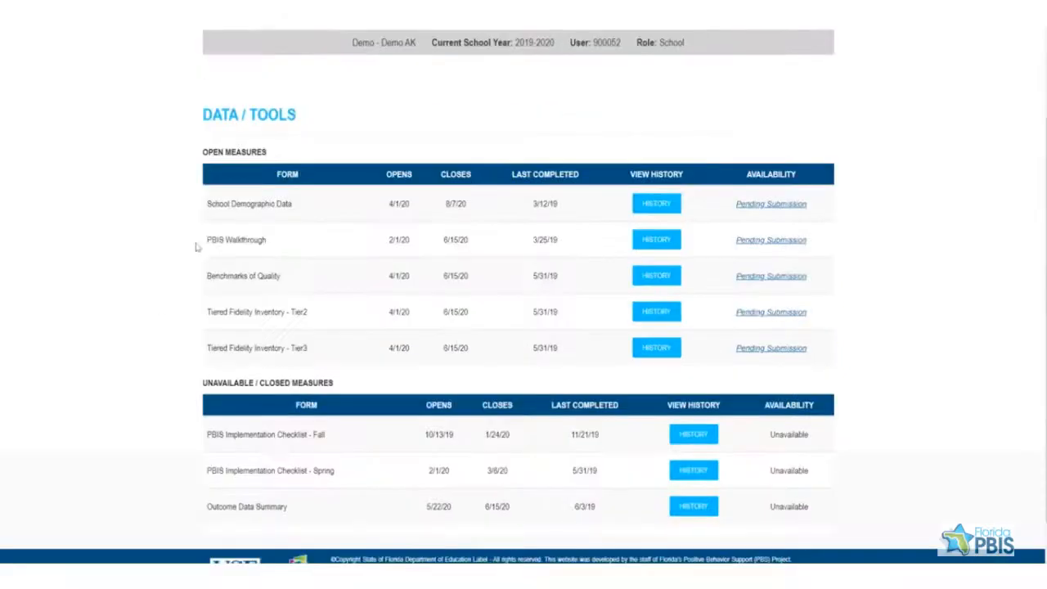
{"action": "double_click", "coordinate": [242, 275]}
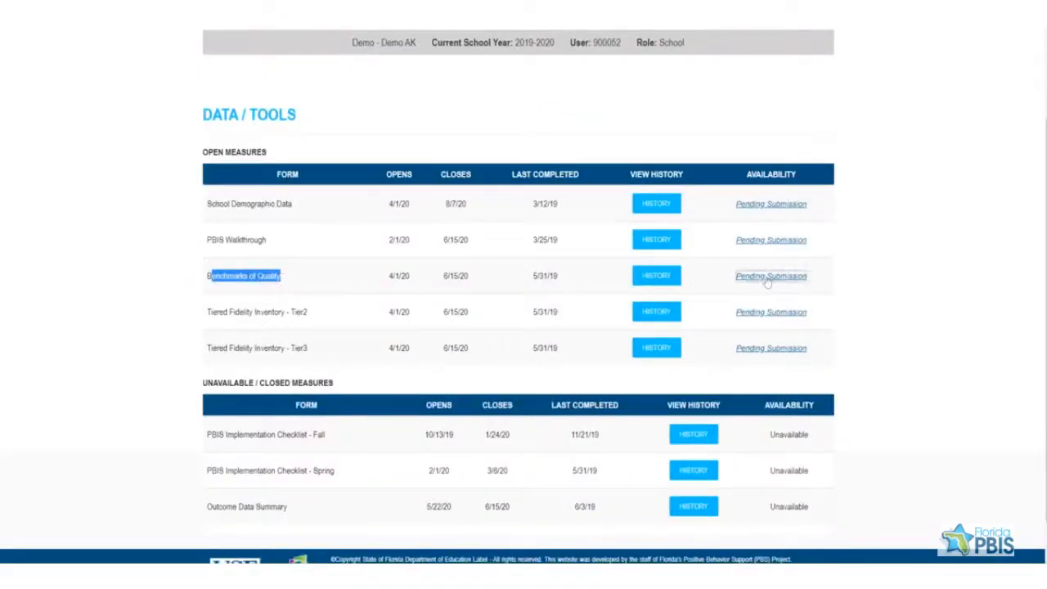
{"action": "left_click", "coordinate": [244, 274]}
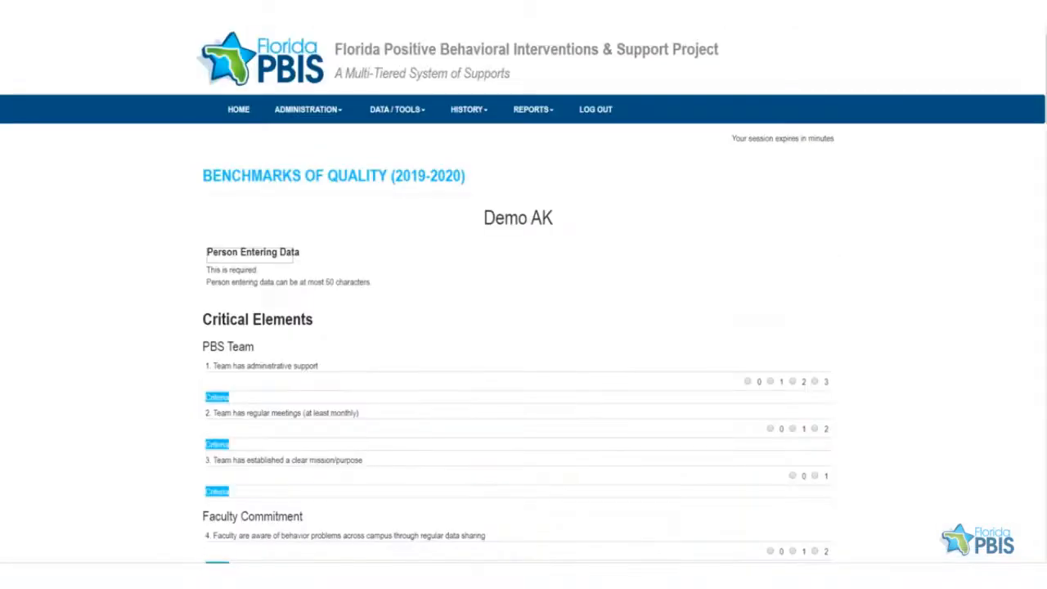
{"action": "scroll", "scroll_direction": "down", "scroll_amount": 3}
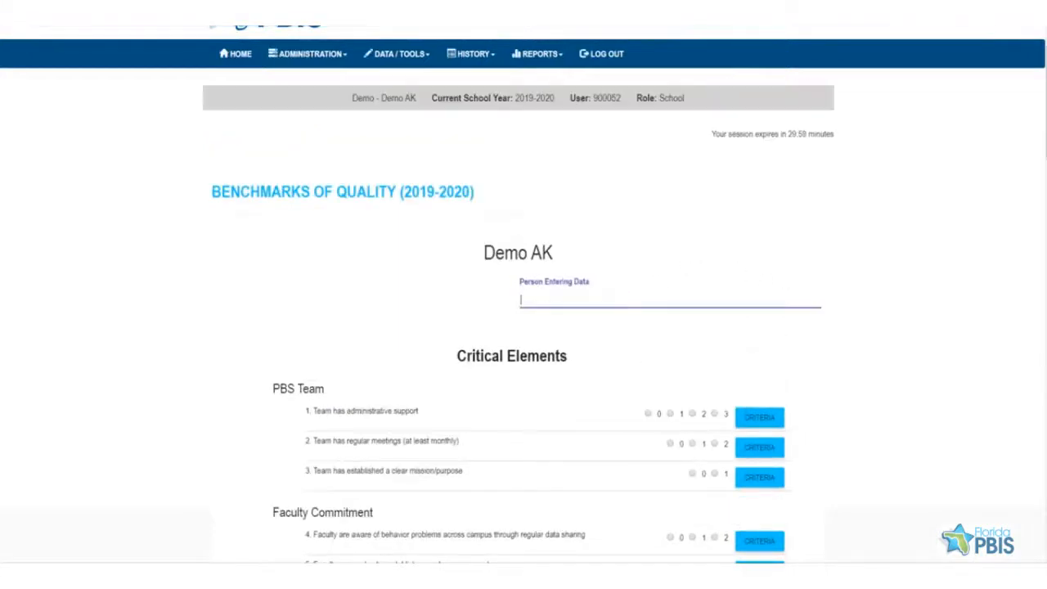
{"action": "type", "text": "Nichole Fin"}
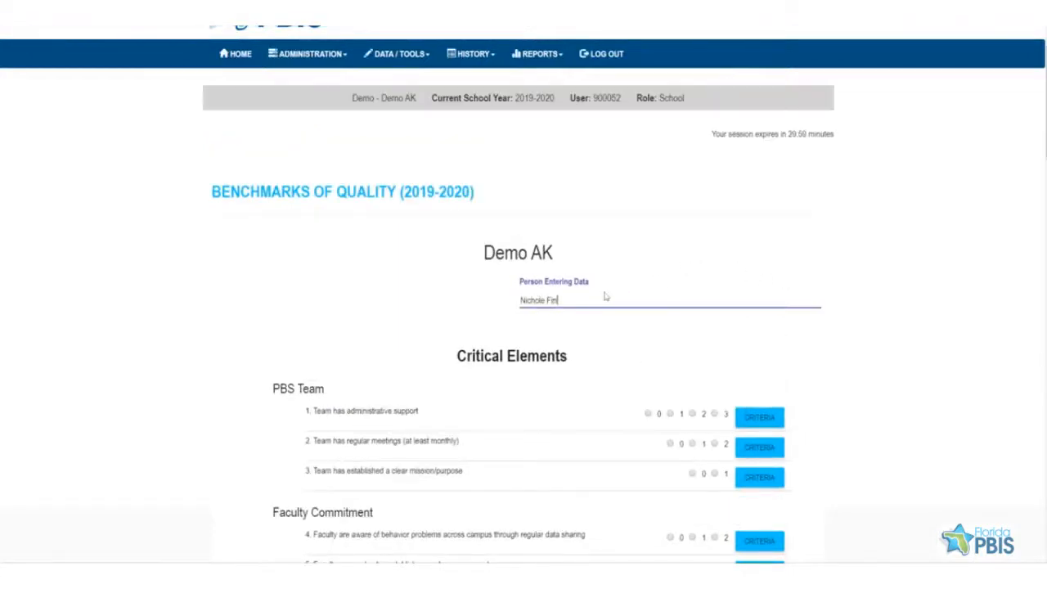
{"action": "scroll", "scroll_direction": "down", "scroll_amount": 3}
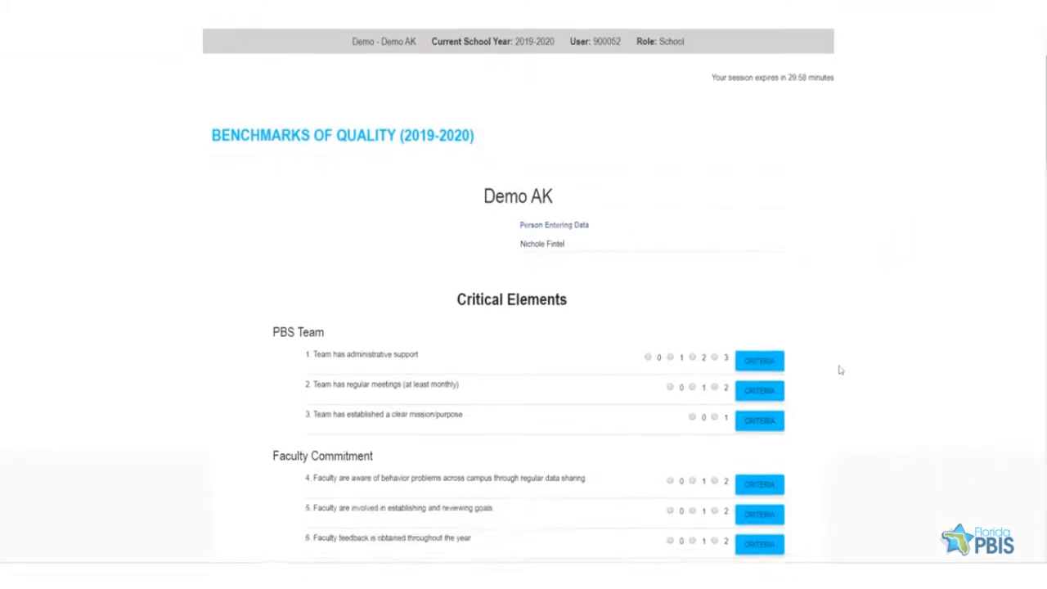
{"action": "left_click", "coordinate": [714, 247]}
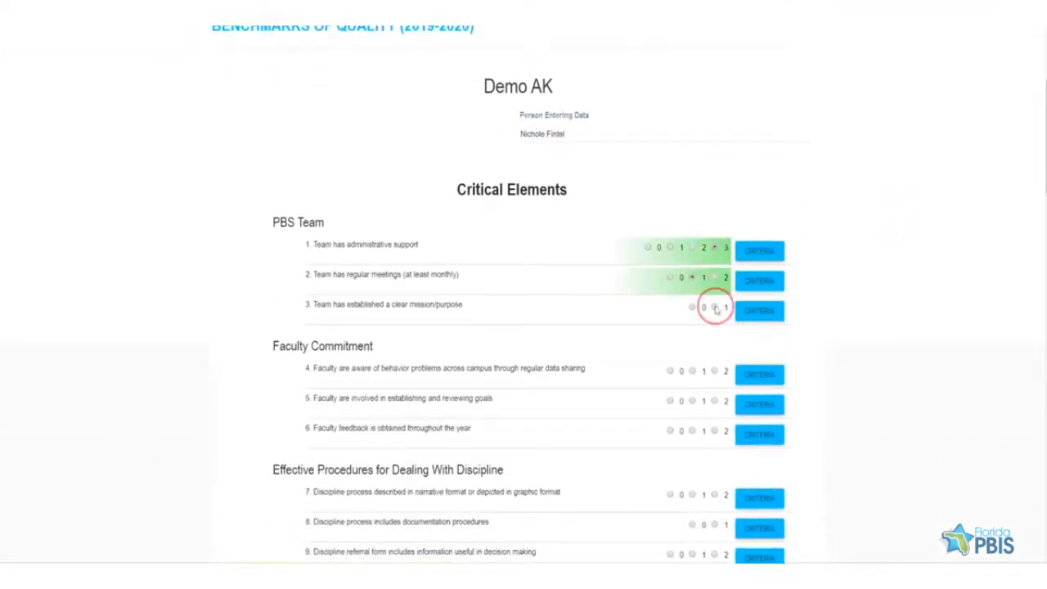
{"action": "scroll", "scroll_direction": "down", "scroll_amount": 3}
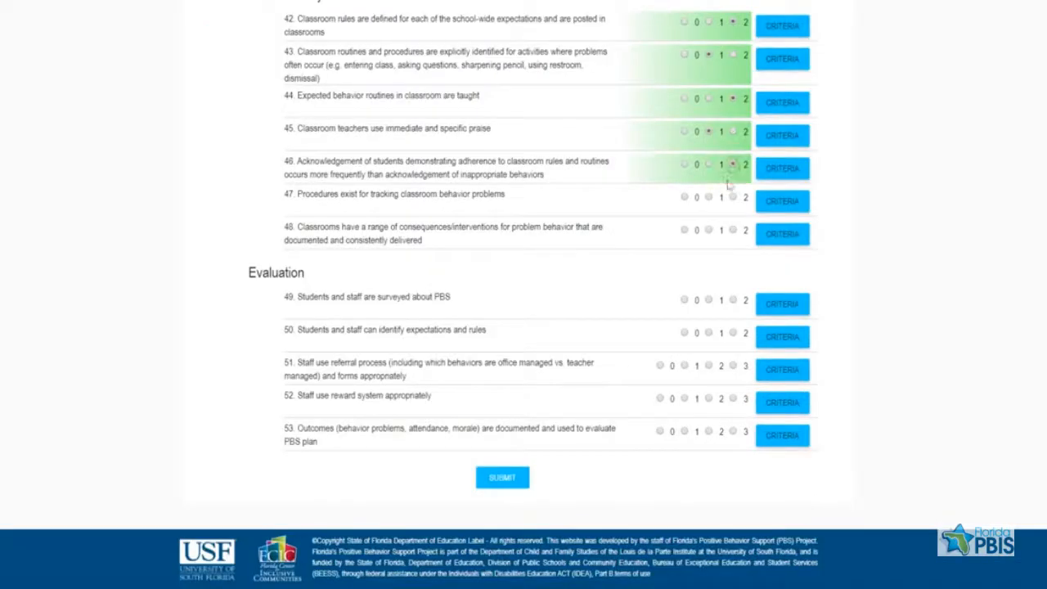
Score items 47–53, reviewing item 48's criteria popup, and submit the form.
{"action": "left_click", "coordinate": [721, 196]}
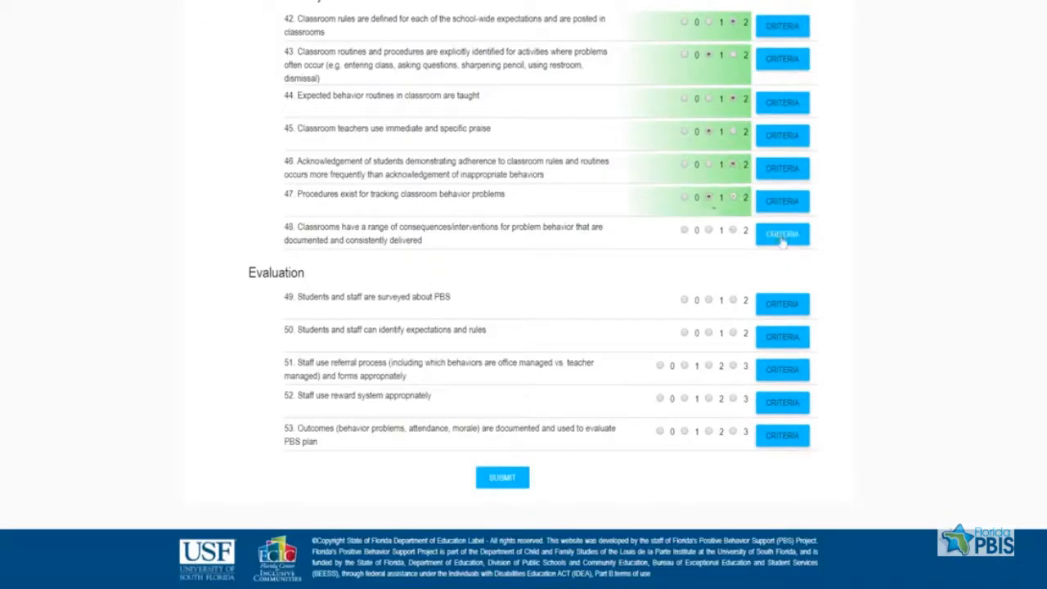
{"action": "left_click", "coordinate": [782, 233]}
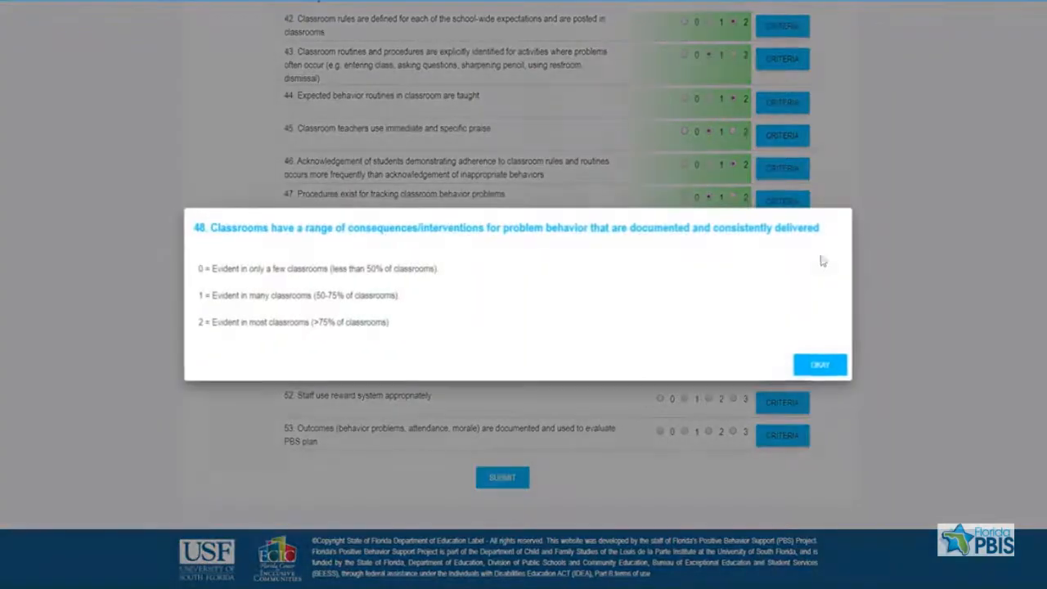
{"action": "left_click", "coordinate": [818, 363]}
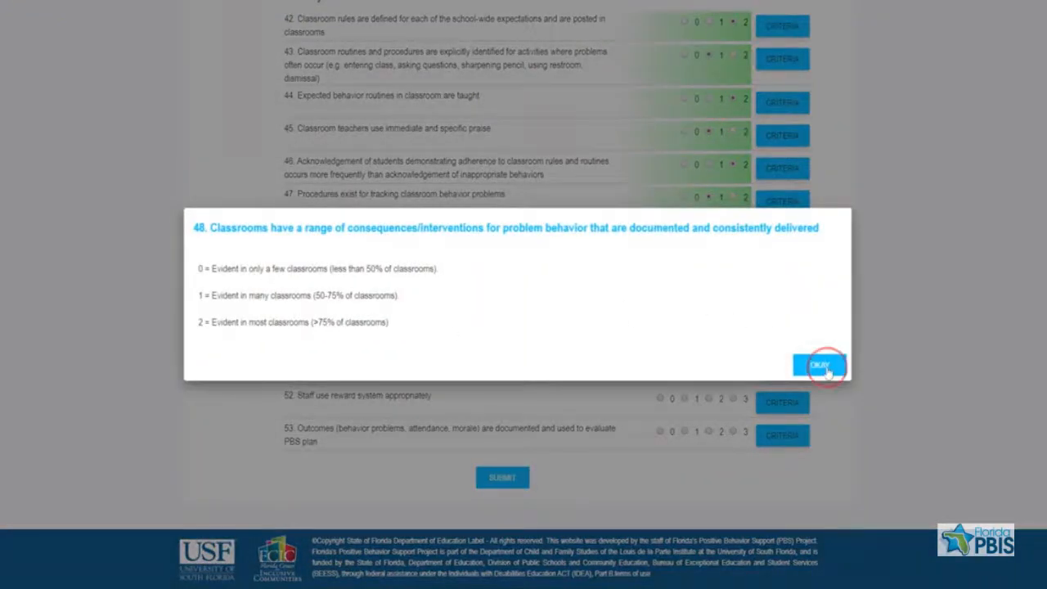
{"action": "left_click", "coordinate": [822, 365]}
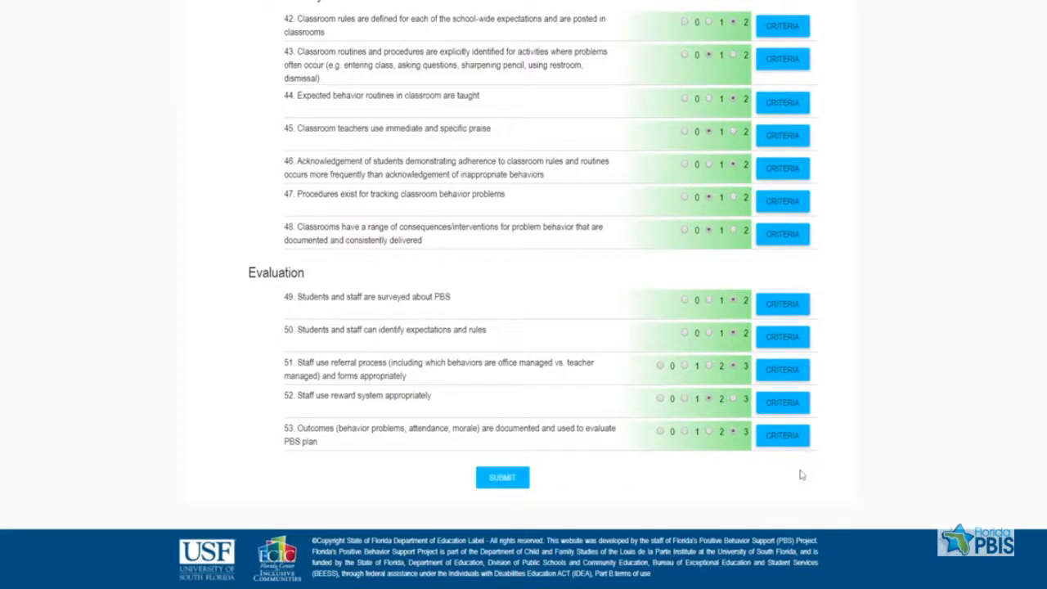
{"action": "left_click", "coordinate": [503, 478]}
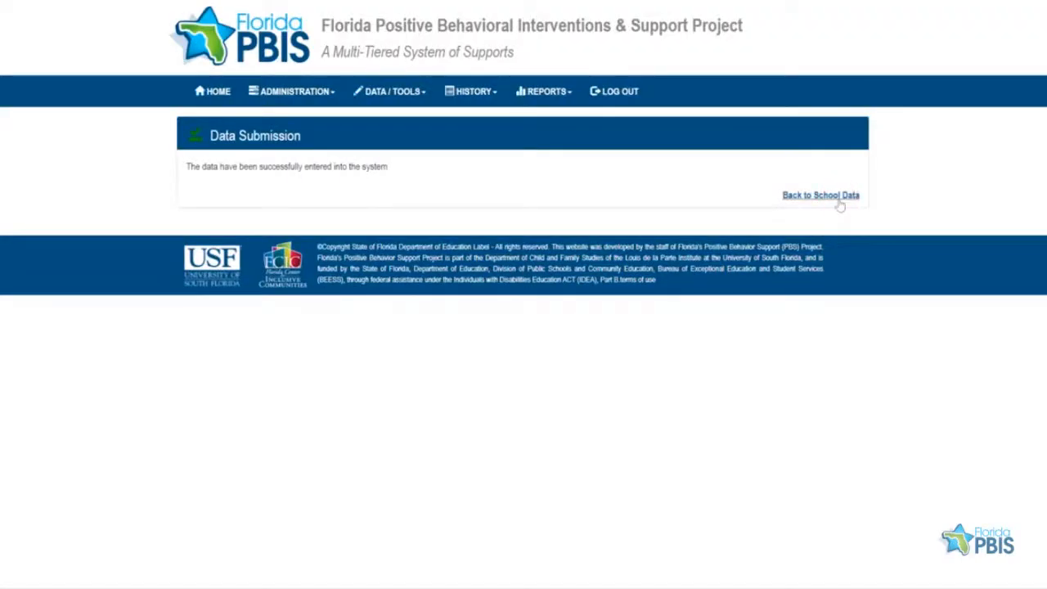
Go back to the School Data list showing Benchmarks of Quality as Submitted.
{"action": "left_click", "coordinate": [821, 195]}
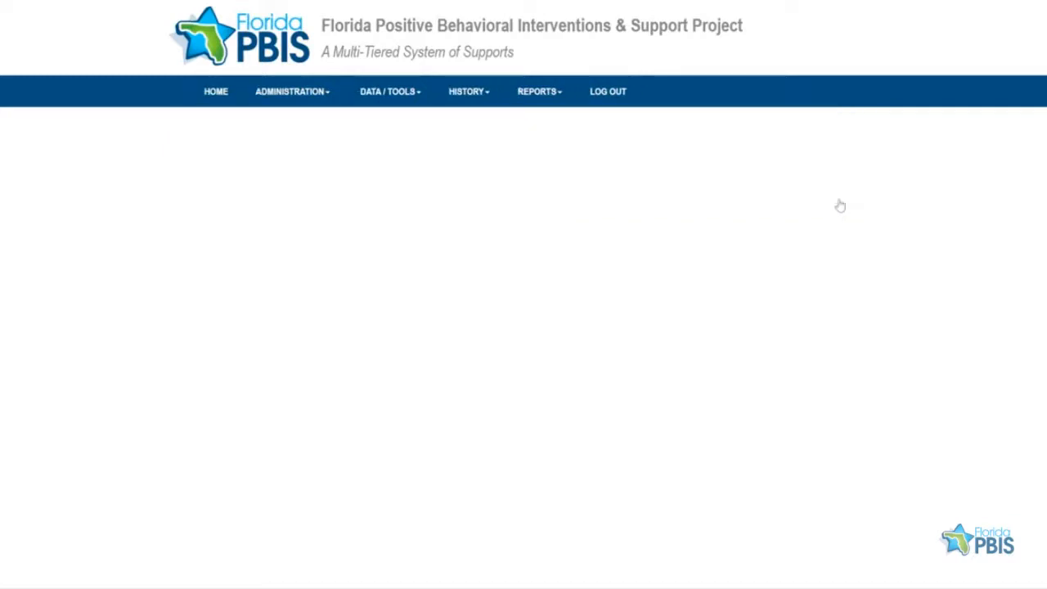
{"action": "left_click", "coordinate": [386, 92]}
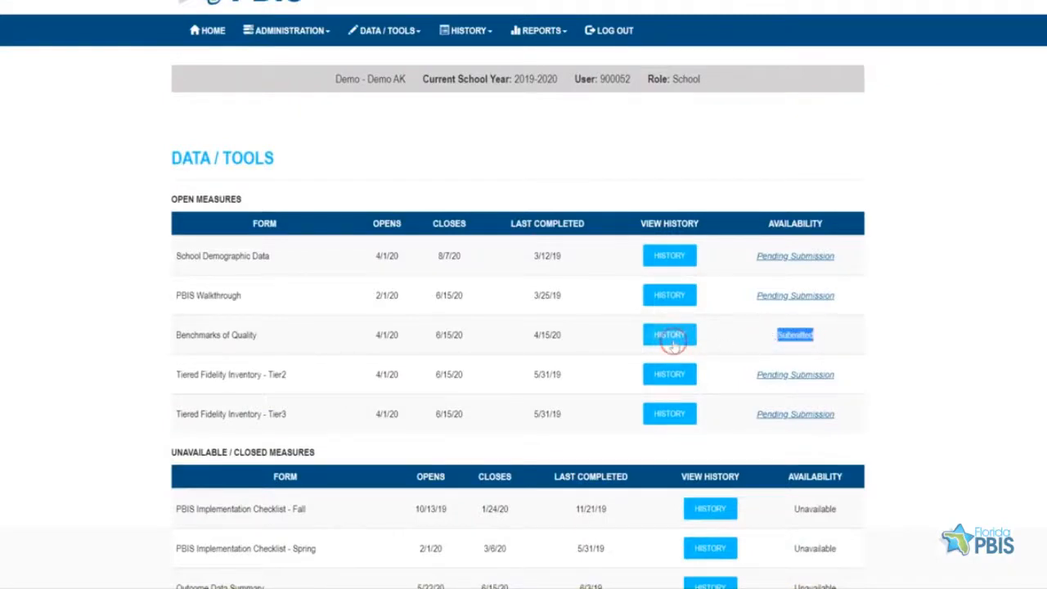
View the 2019-2020 Benchmarks of Quality history record down to its 86/107 total score.
{"action": "left_click", "coordinate": [669, 333]}
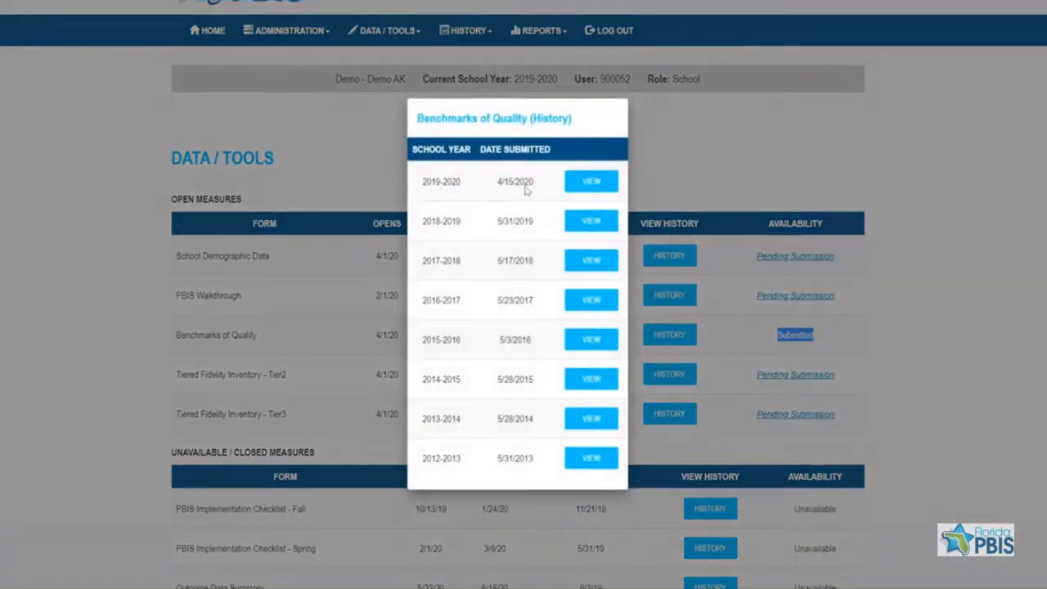
{"action": "left_click", "coordinate": [591, 180]}
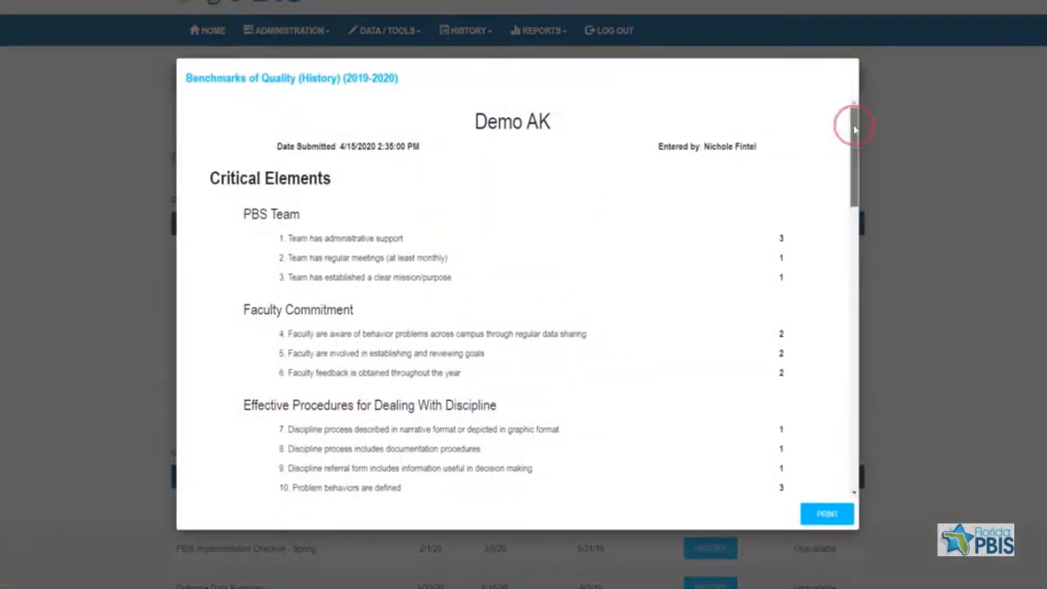
{"action": "scroll", "scroll_direction": "down", "scroll_amount": 3}
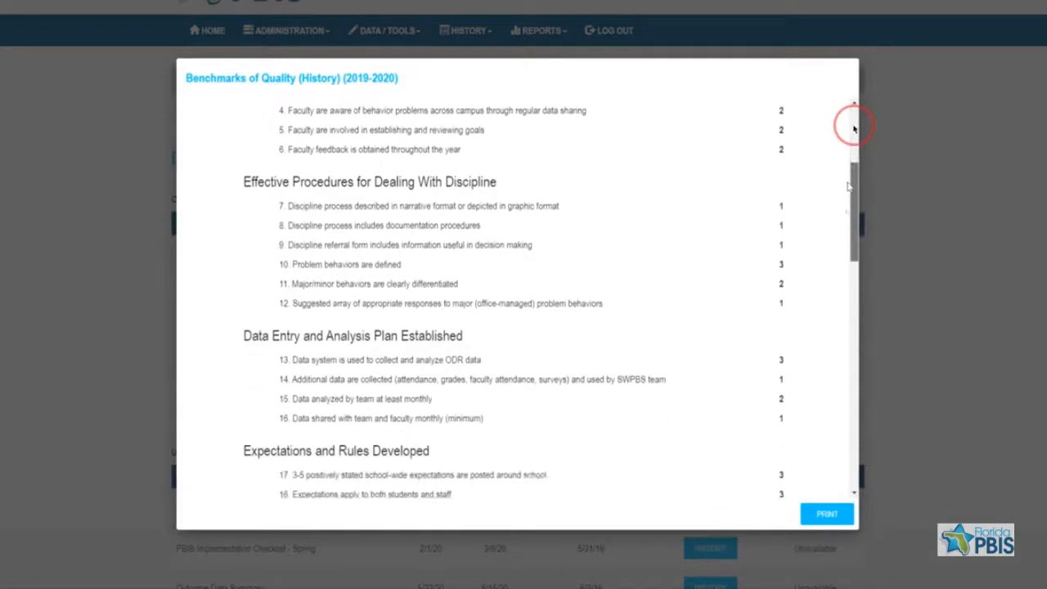
{"action": "scroll", "scroll_direction": "down", "scroll_amount": 3}
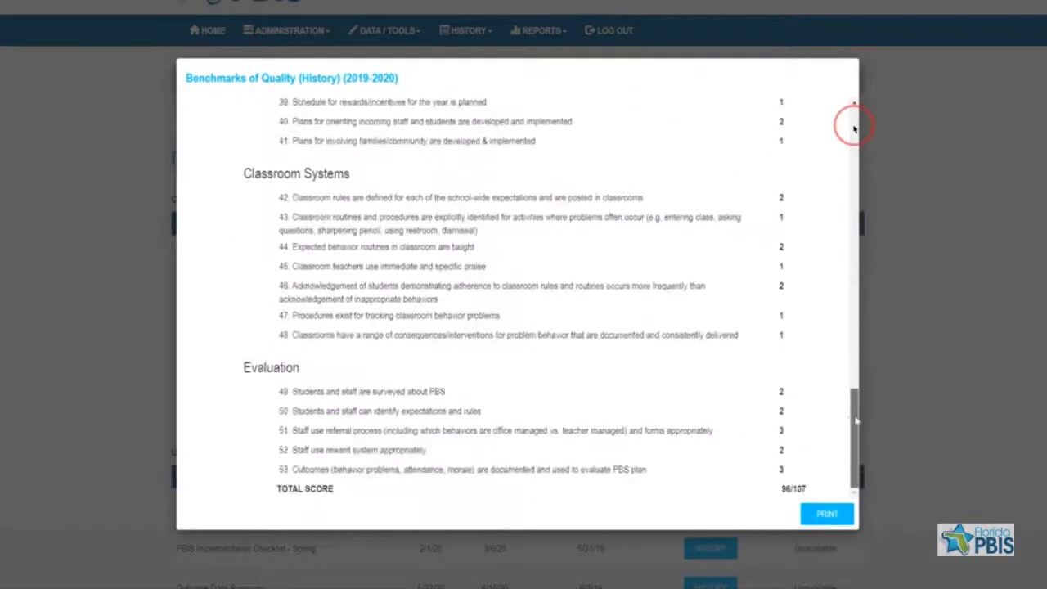